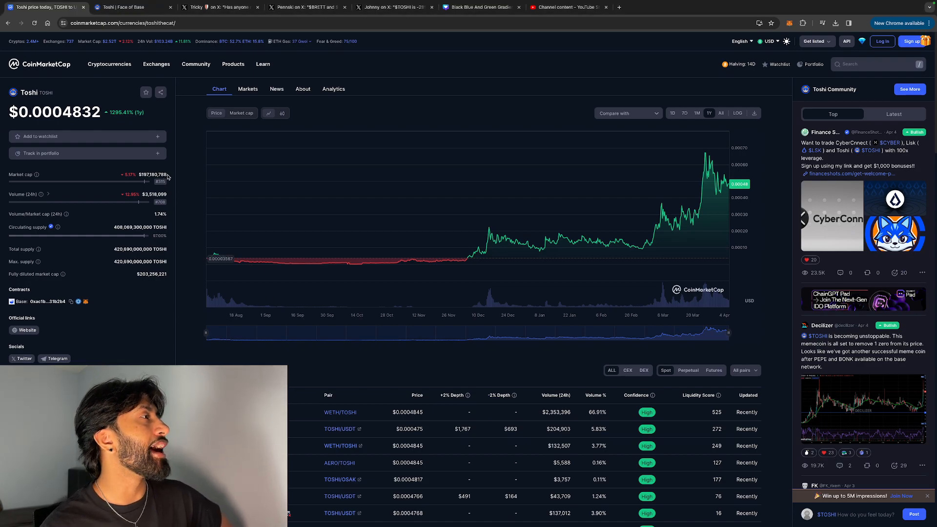
Highlight TOSHI's market cap, then view the chart at 1M, 7D and finally All time
double_click(153, 174)
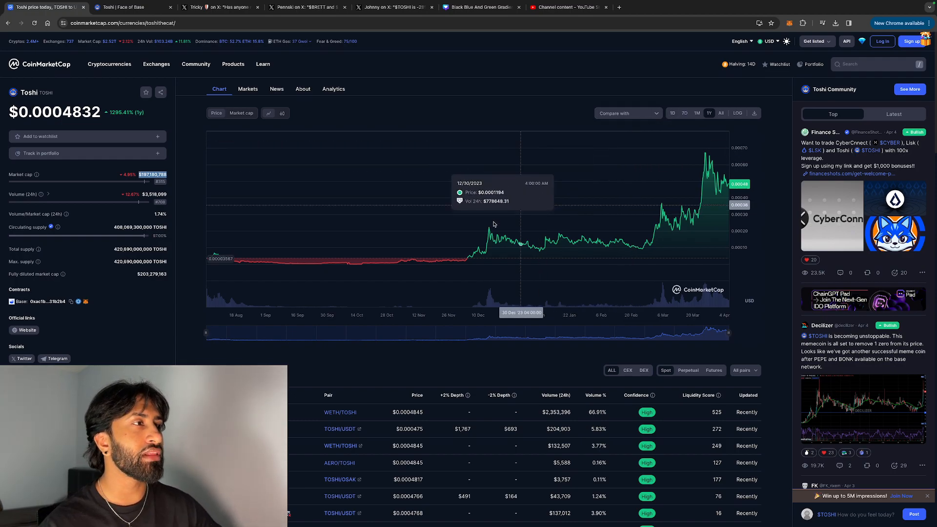
mouse_move(578, 102)
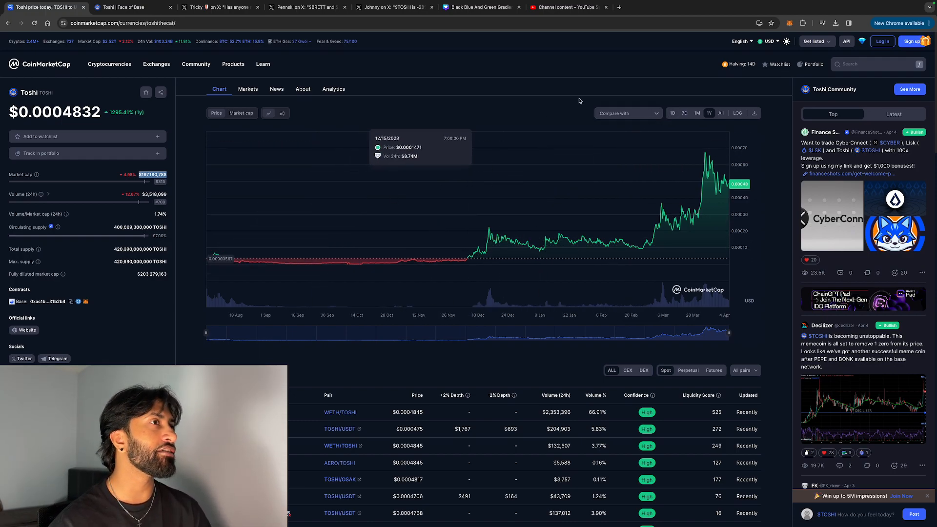
left_click(697, 112)
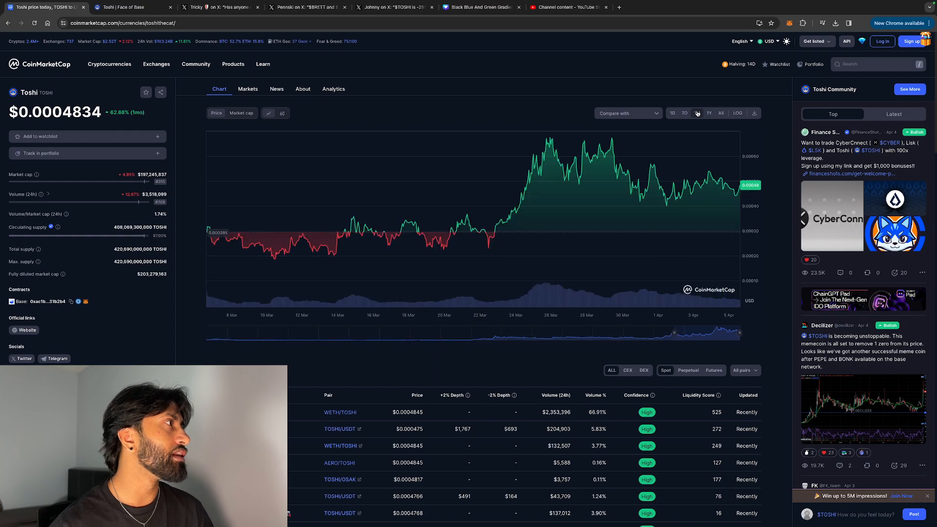
left_click(685, 112)
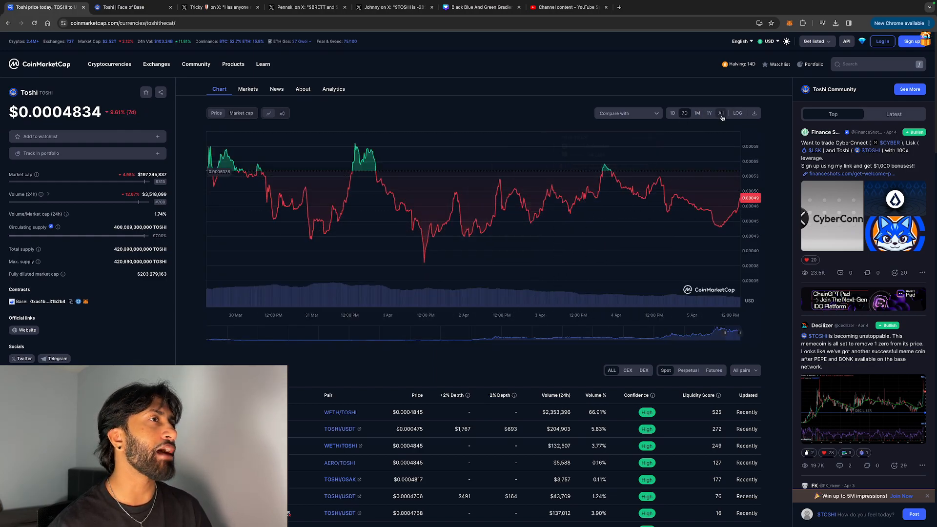
left_click(721, 112)
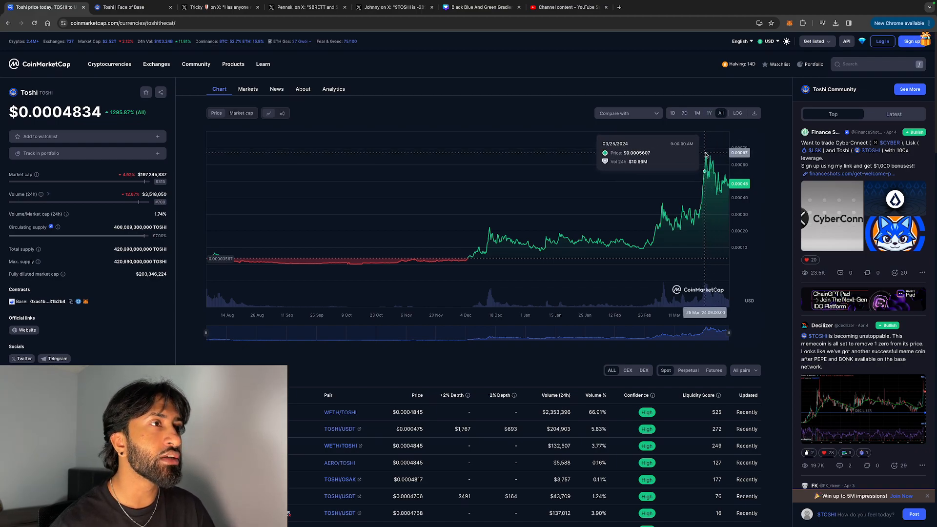
mouse_move(732, 186)
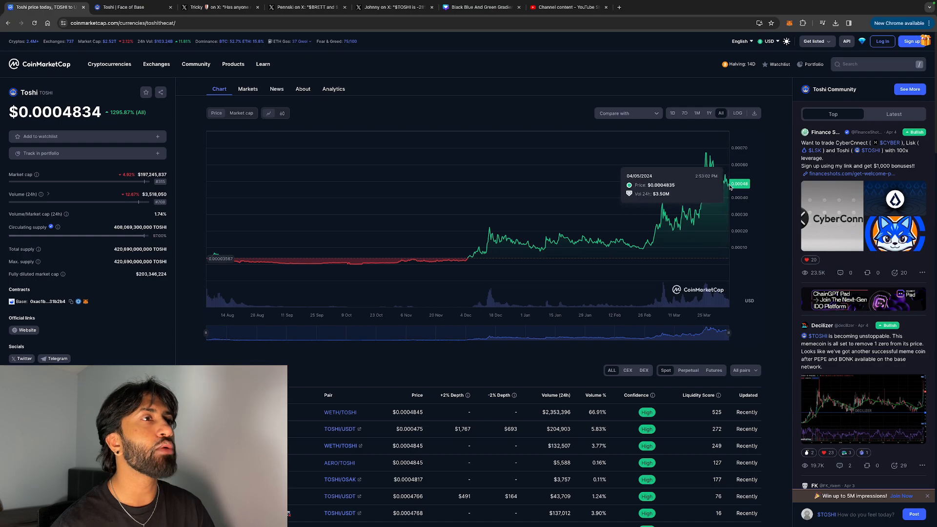
mouse_move(720, 202)
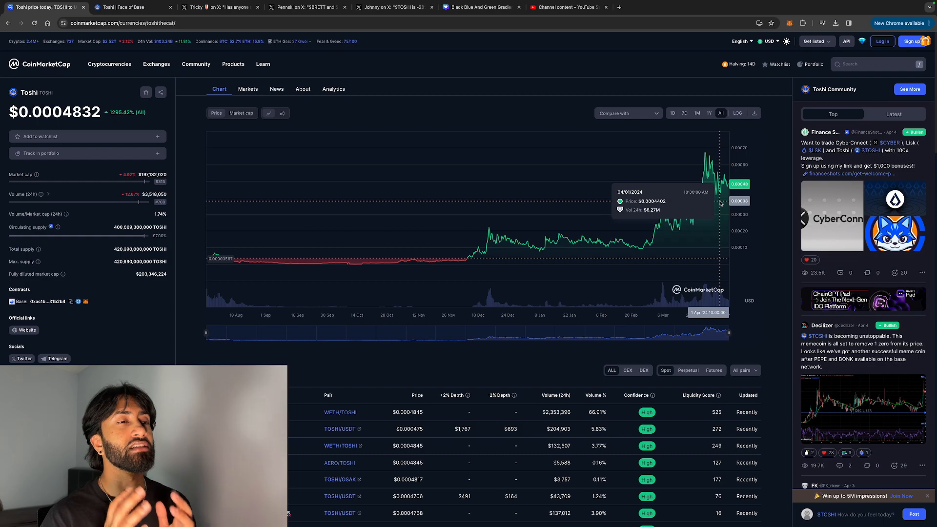
mouse_move(452, 337)
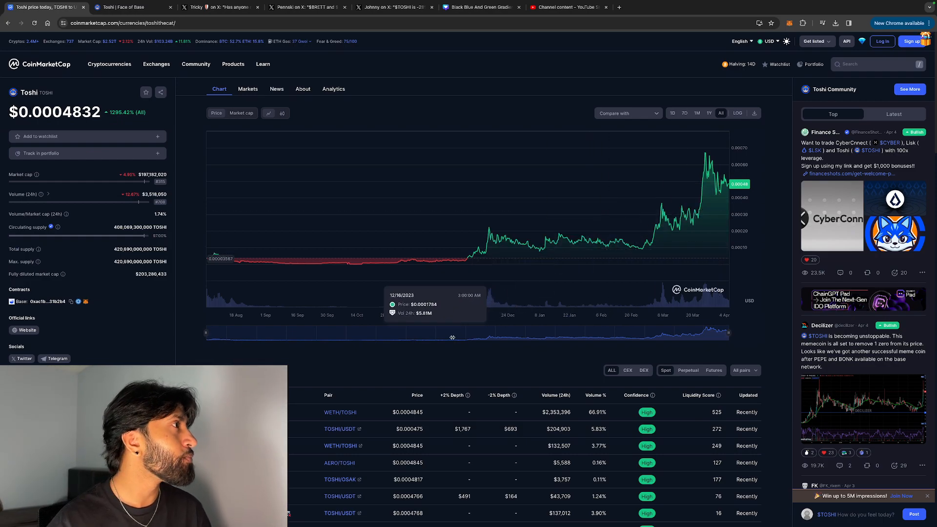
scroll("down", 3)
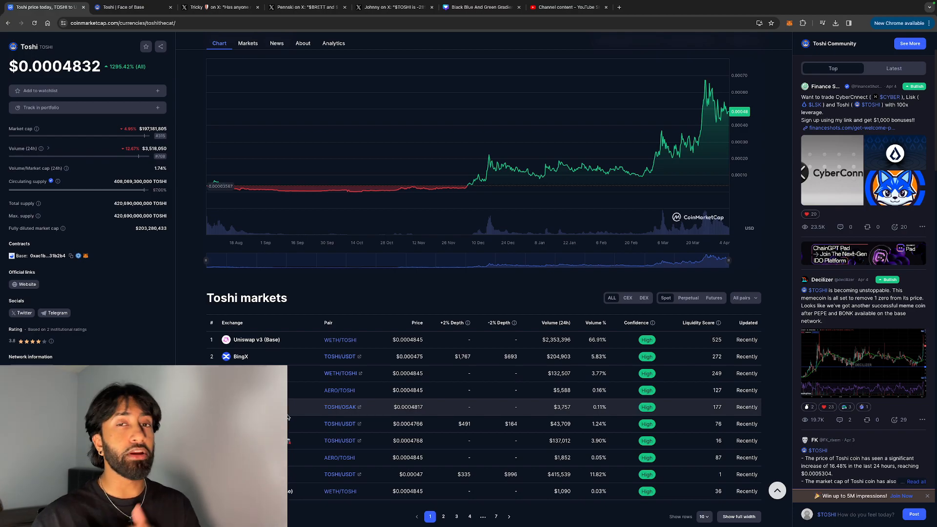
mouse_move(317, 297)
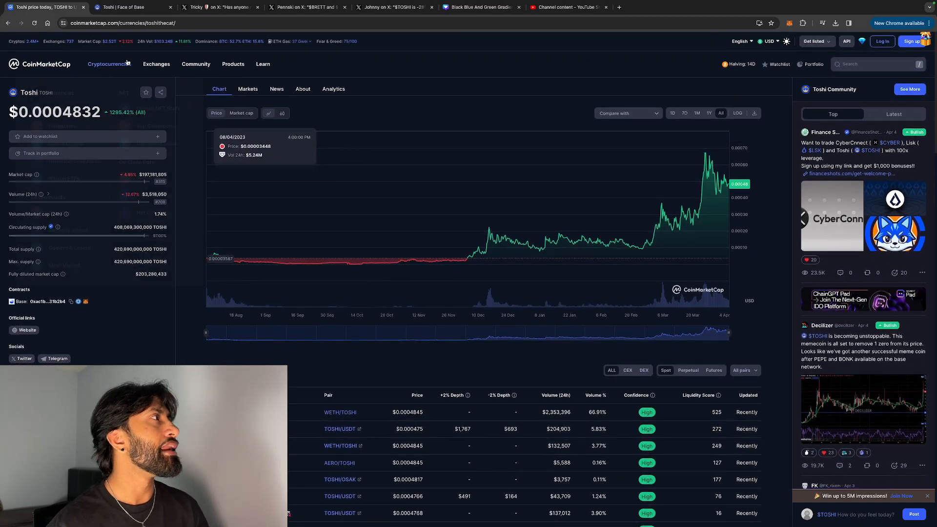
Switch to the Toshi Town site and scroll through Toshi Tools, Official Links and Based Tutorials
left_click(131, 7)
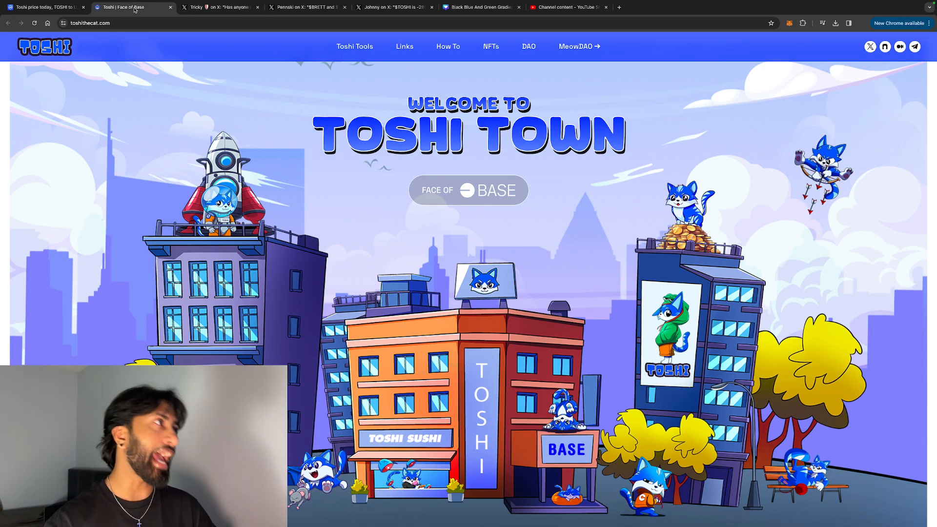
scroll("down", 3)
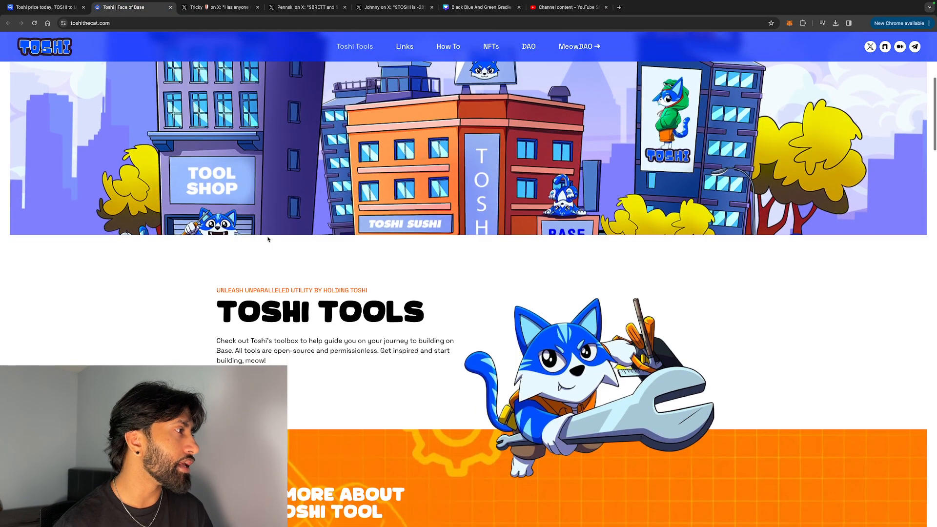
scroll("down", 3)
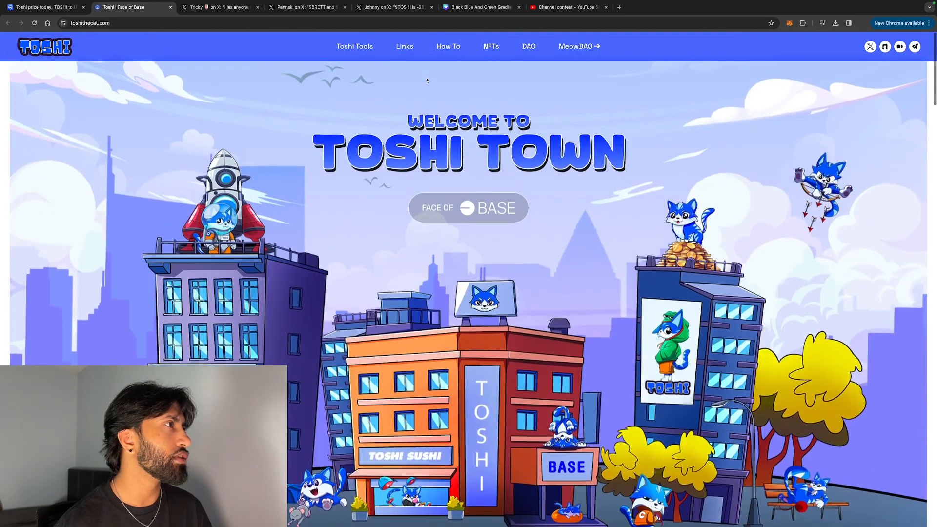
scroll("down", 3)
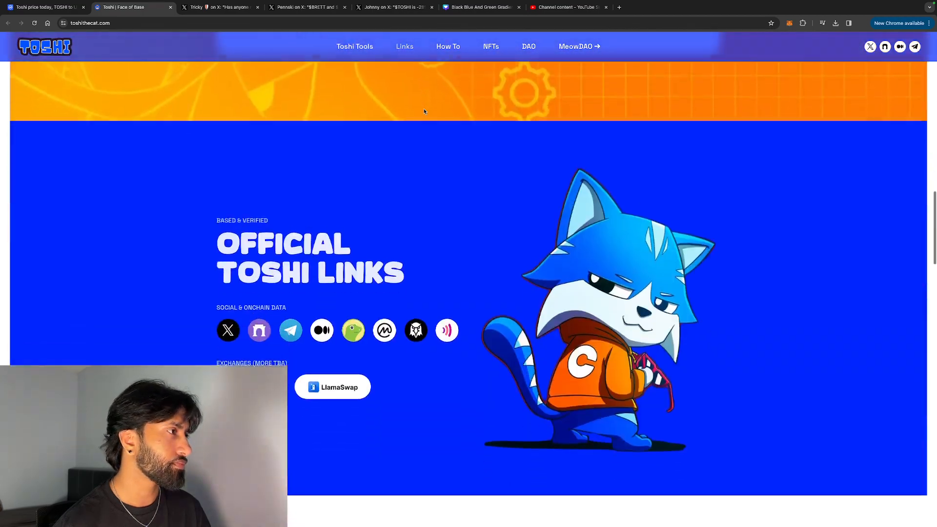
scroll("down", 3)
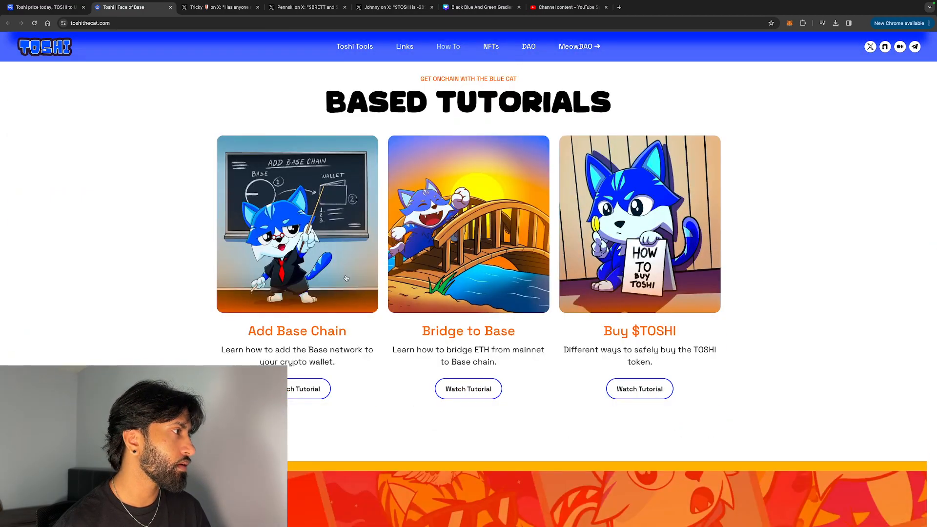
scroll("down", 3)
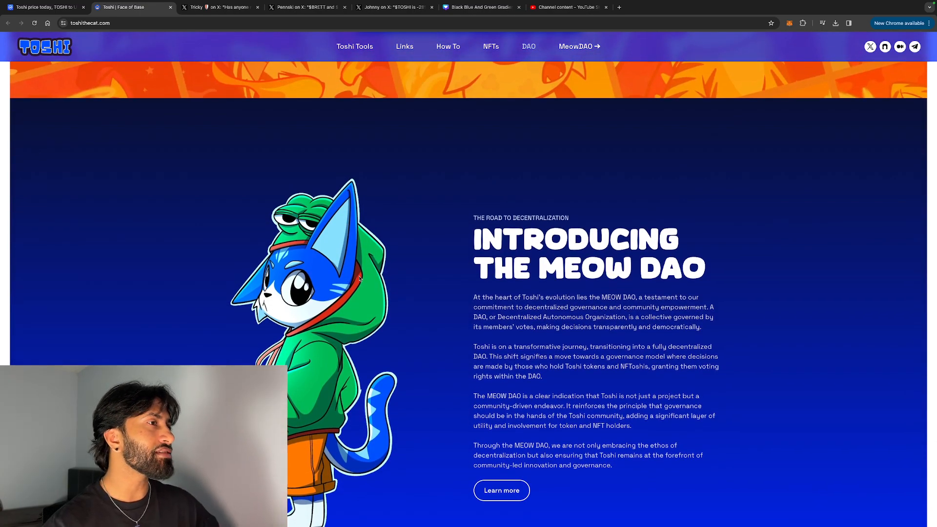
mouse_move(404, 265)
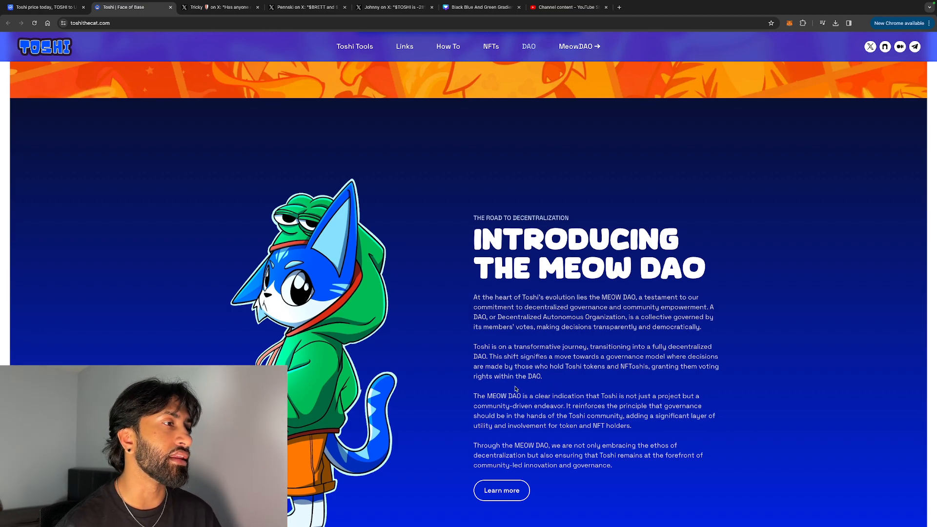
Expand the 'What is Toshi?' entry in the Face of Base FAQ
scroll("down", 3)
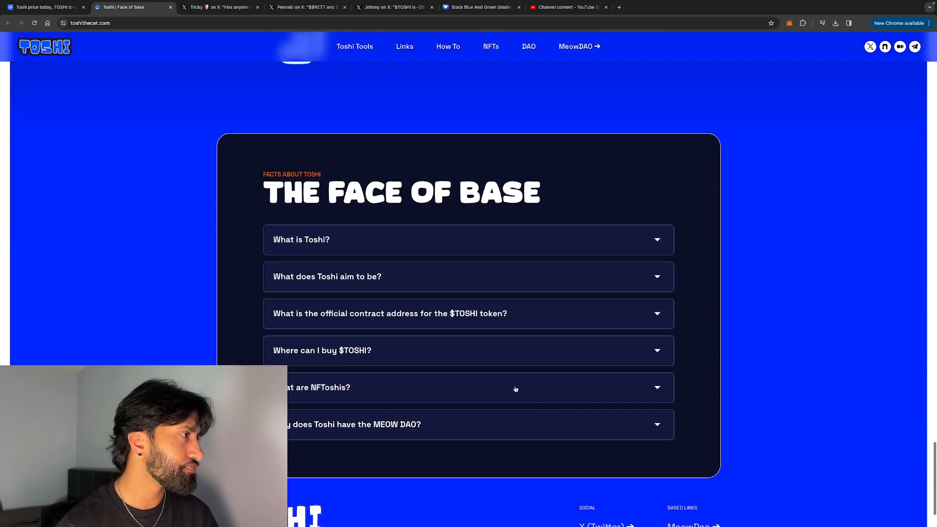
left_click(468, 240)
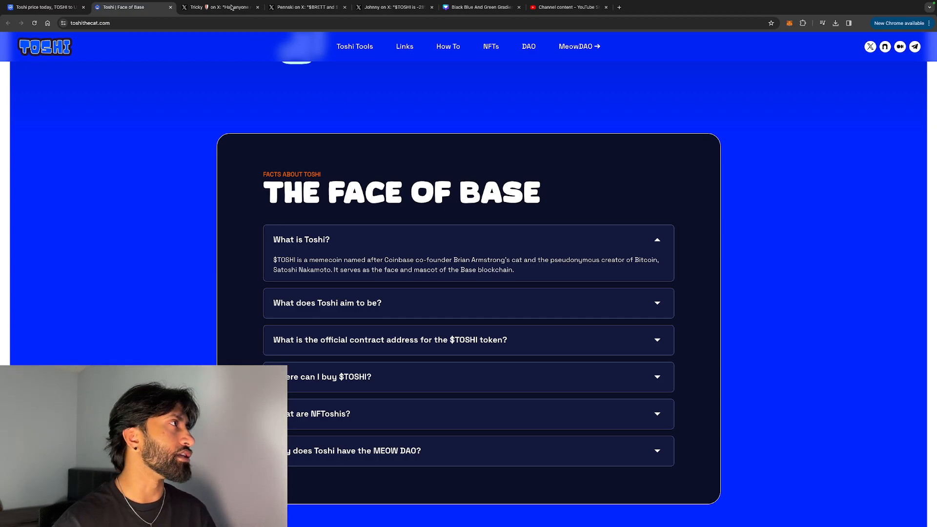
Read Tricky's, Pennski's and Johnny's TOSHI posts, ending on '$TOSHI is -28% from ATH'
left_click(218, 7)
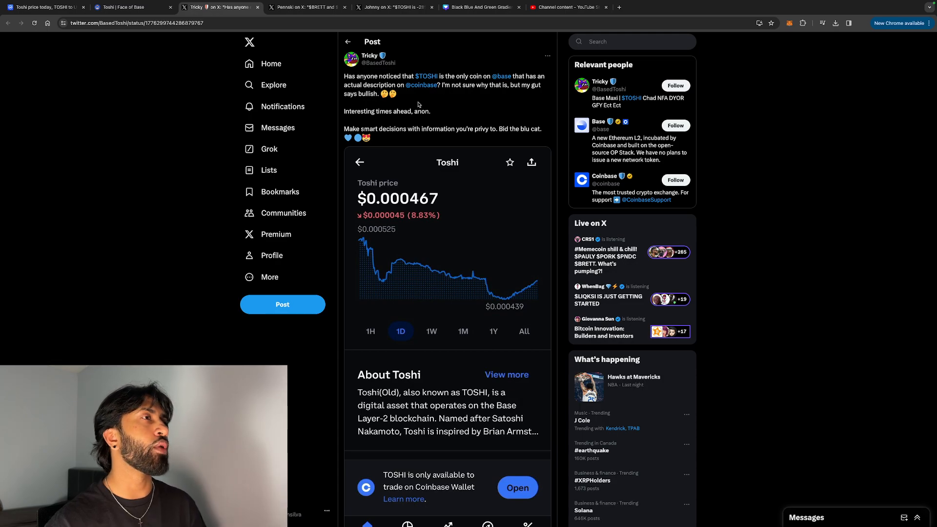
mouse_move(410, 108)
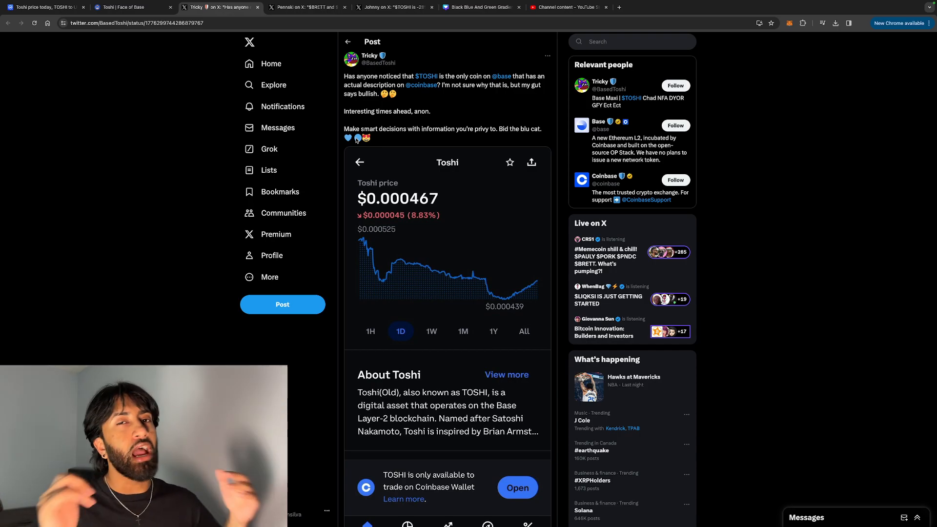
left_click(308, 6)
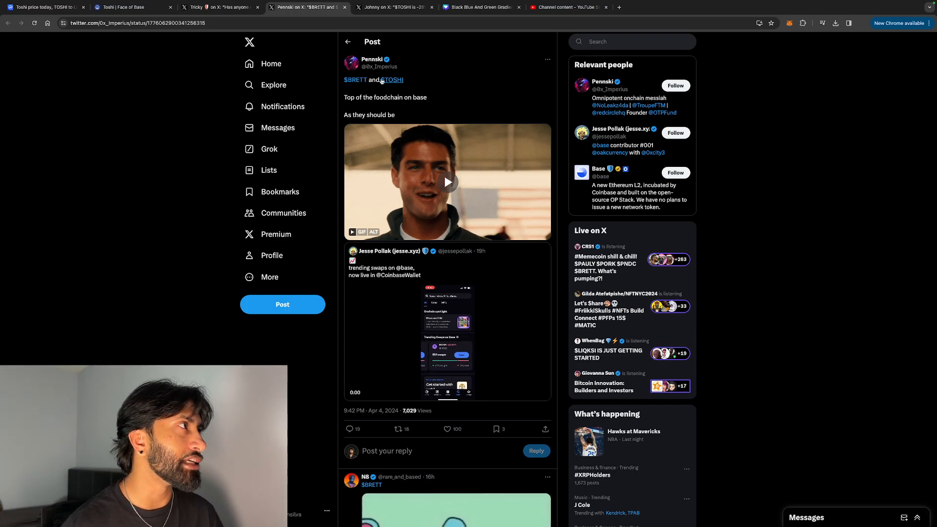
left_click(394, 7)
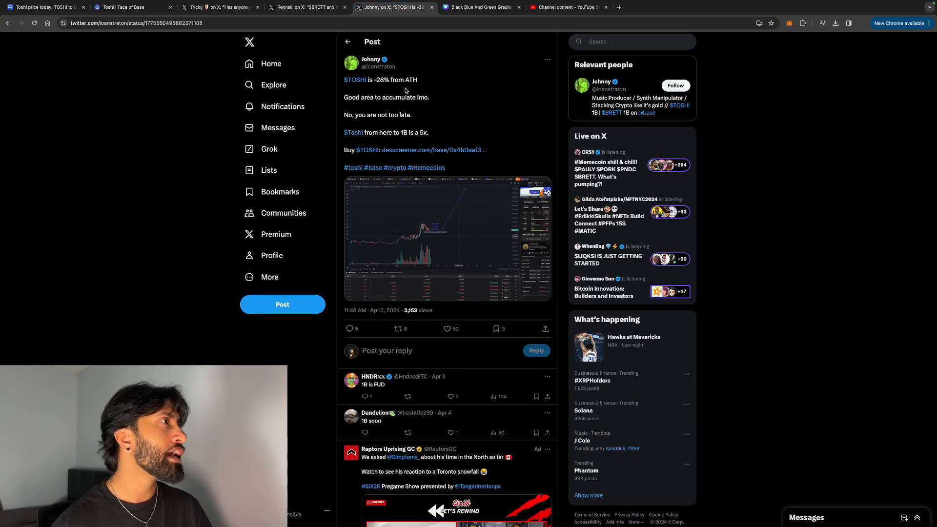